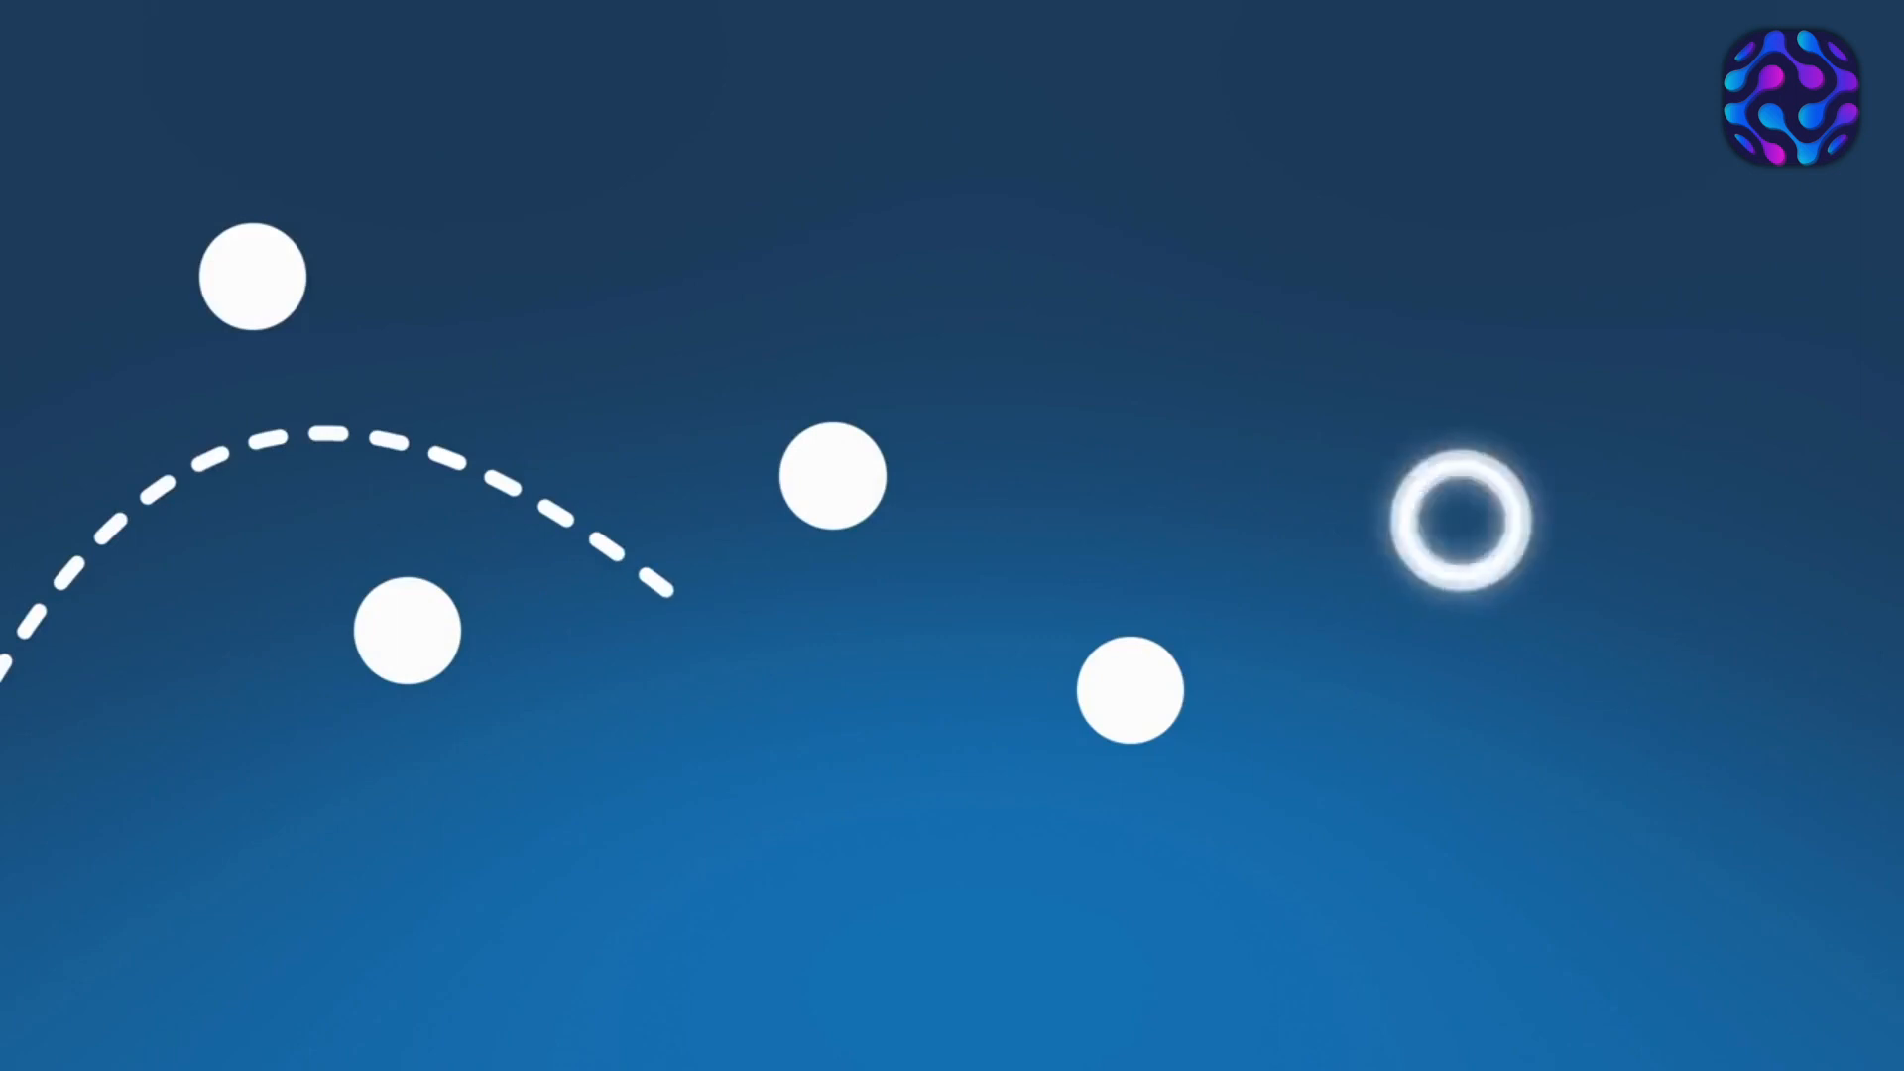
{"action": "left_click", "coordinate": [1454, 519]}
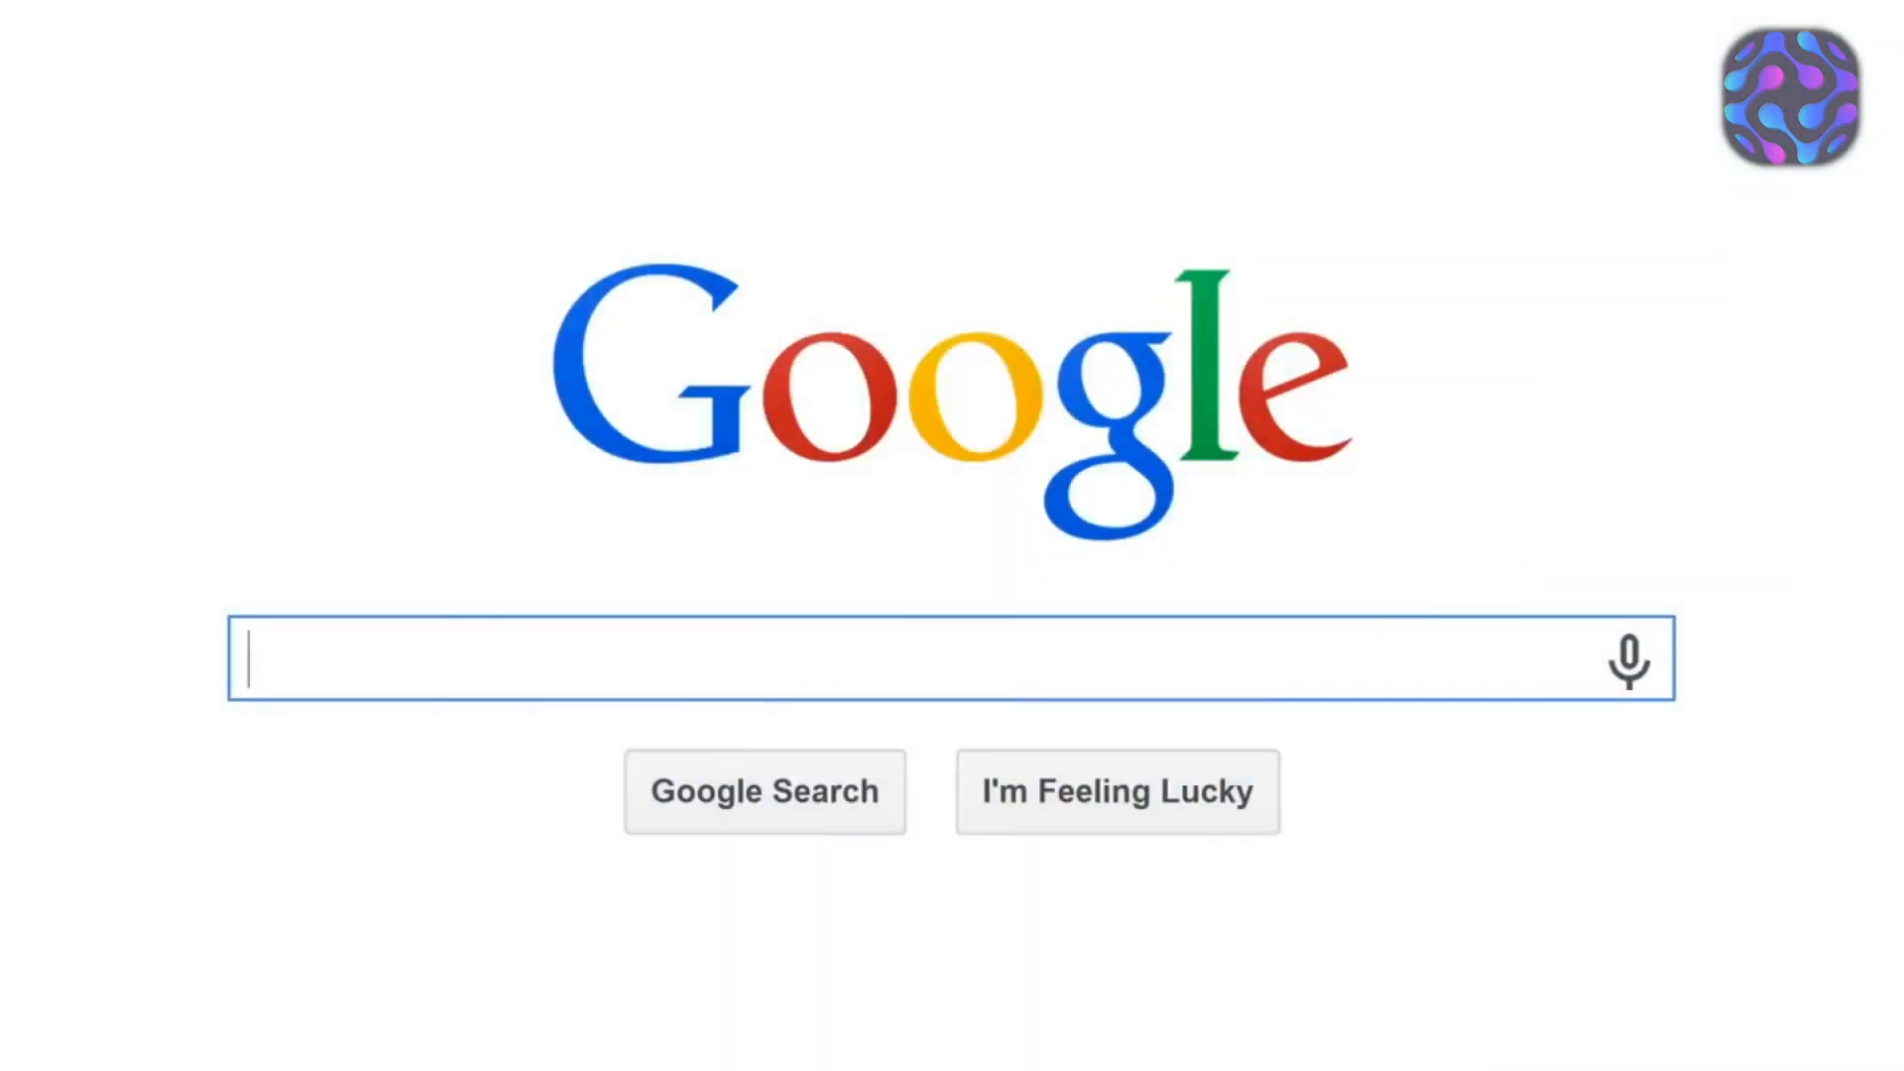
{"action": "type", "text": "ADVER"}
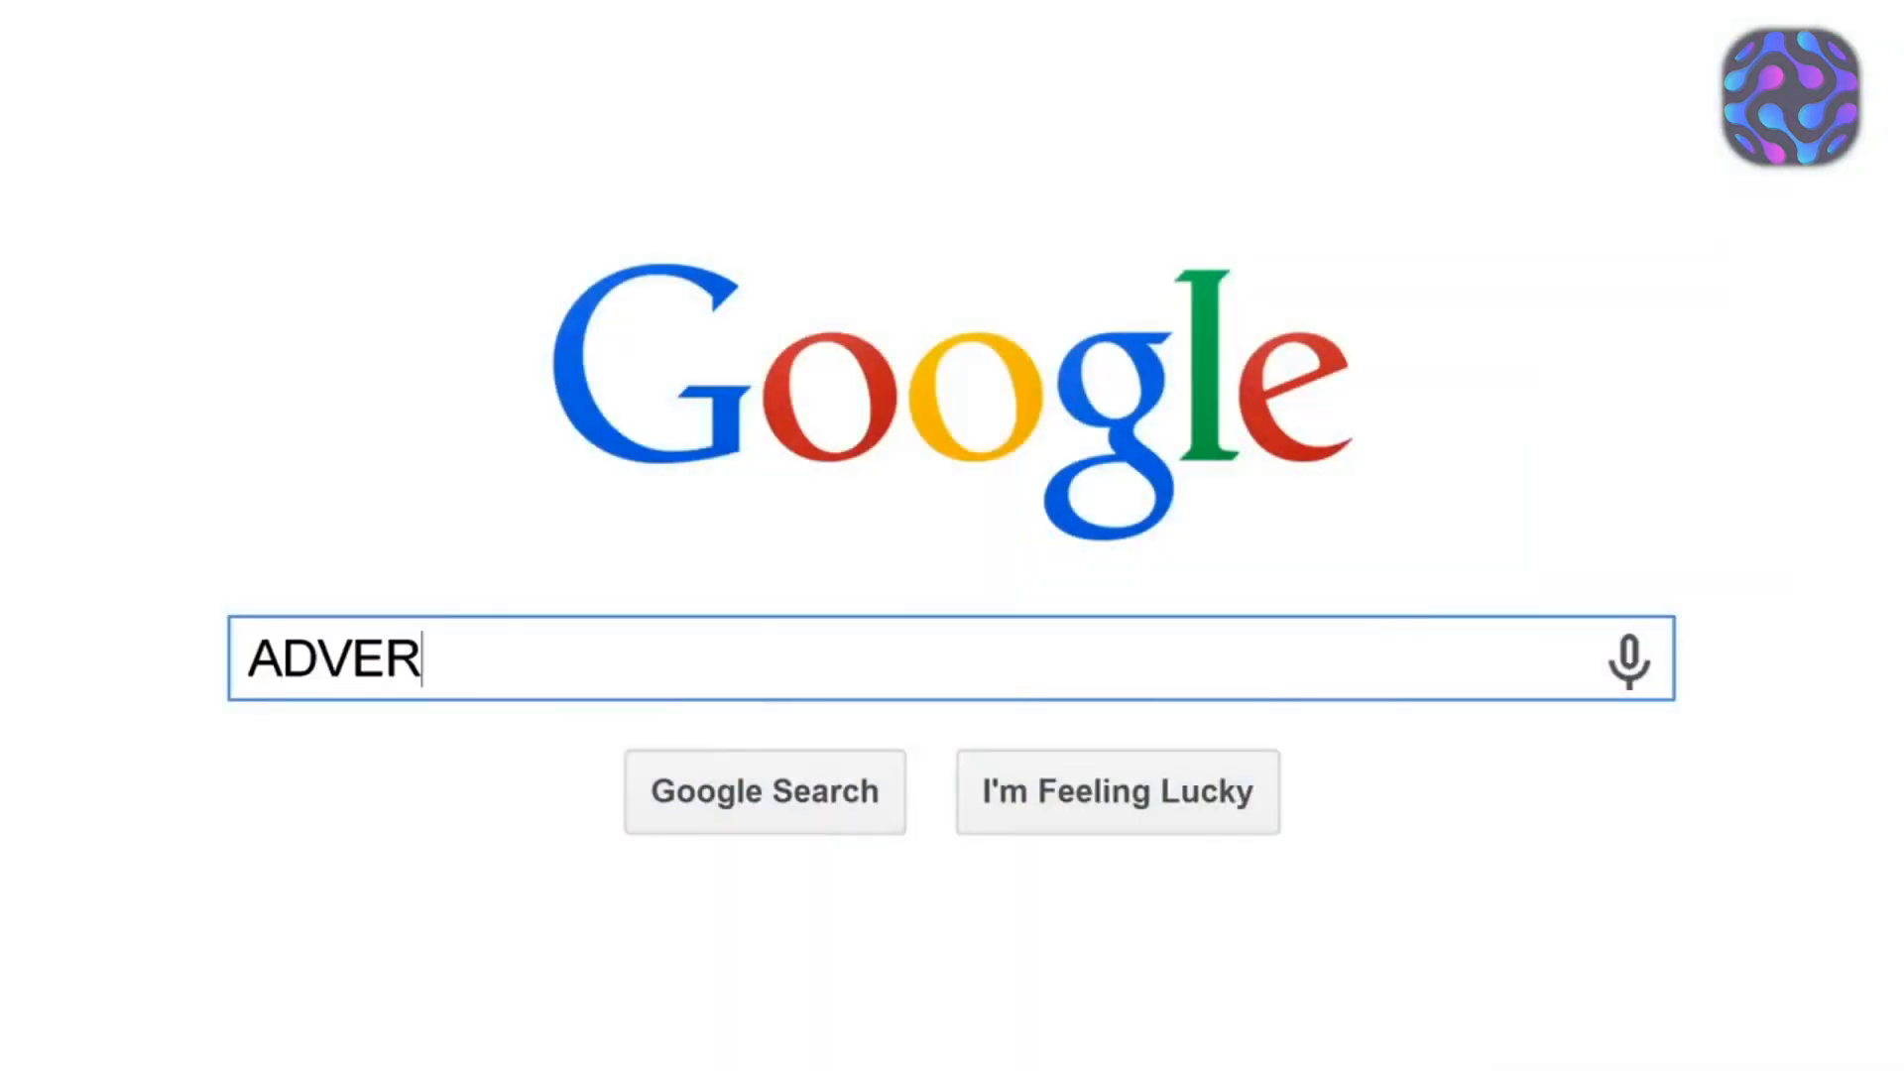
{"action": "type", "text": "TISING"}
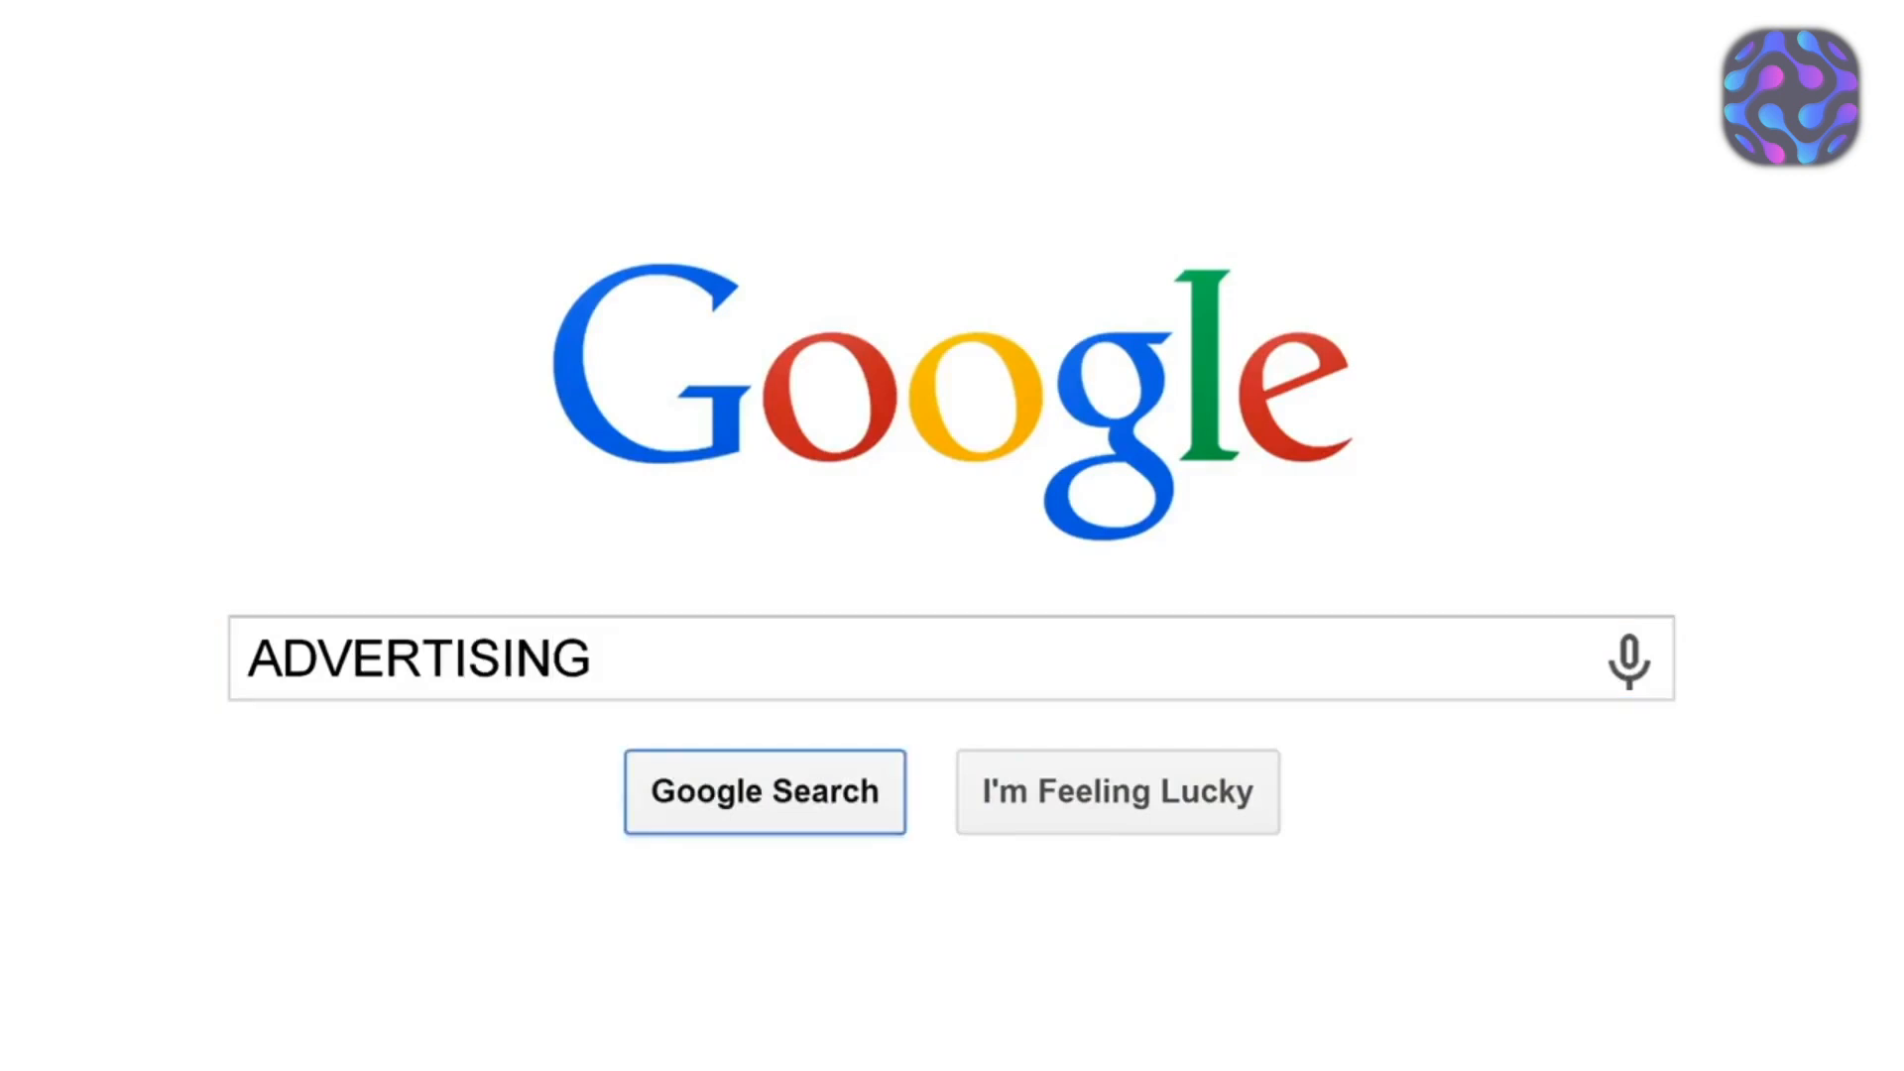